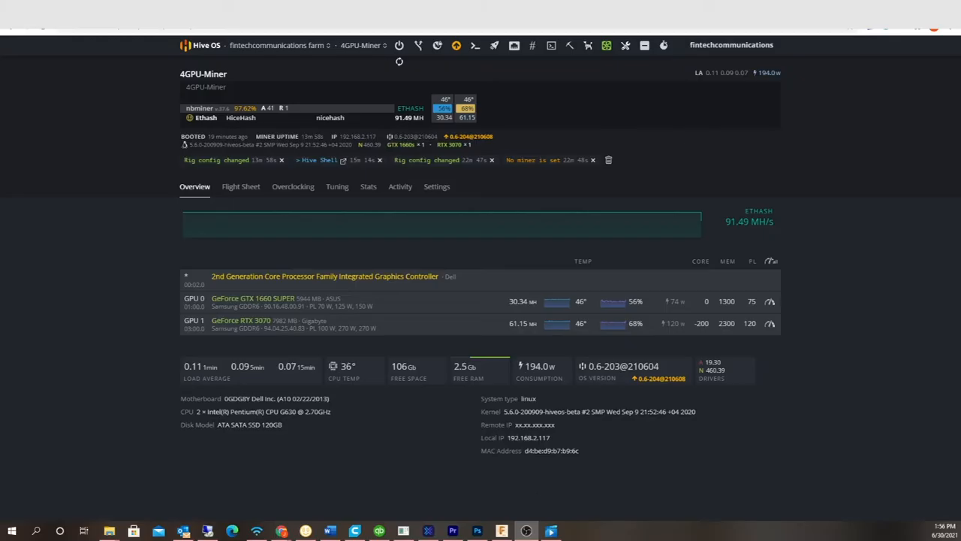
pyautogui.moveTo(108, 294)
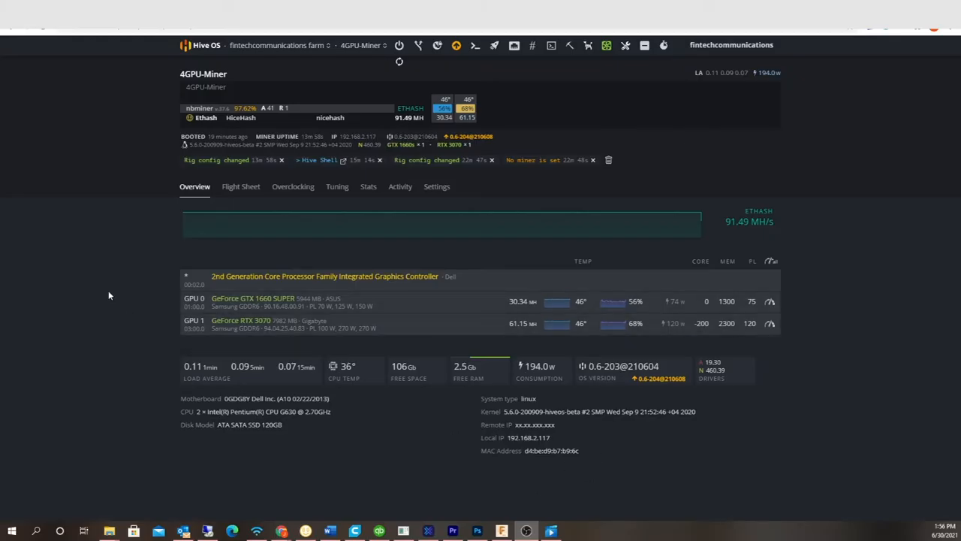
pyautogui.moveTo(400, 354)
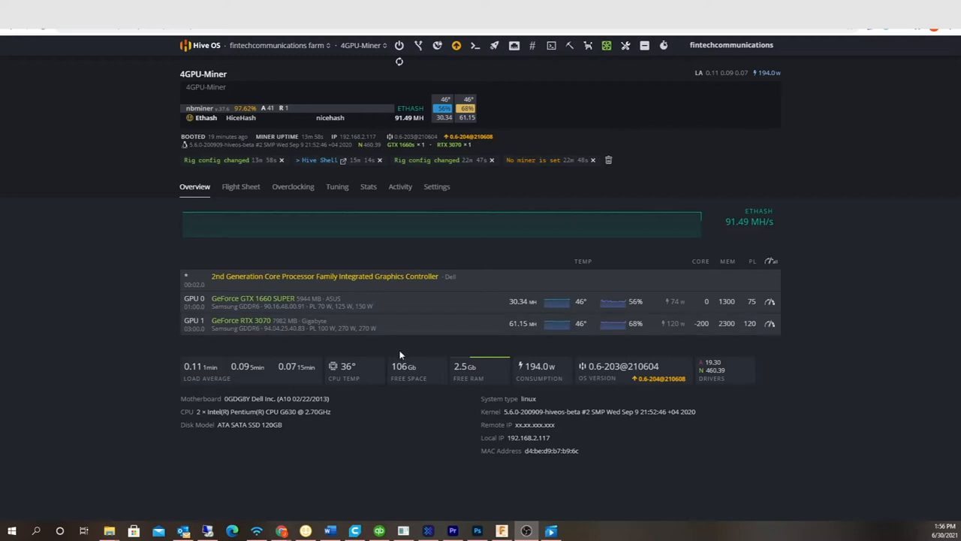
# Switch to the 6GPU-RX580 rig, then return to the 4GPU-Miner rig overview.
pyautogui.click(363, 45)
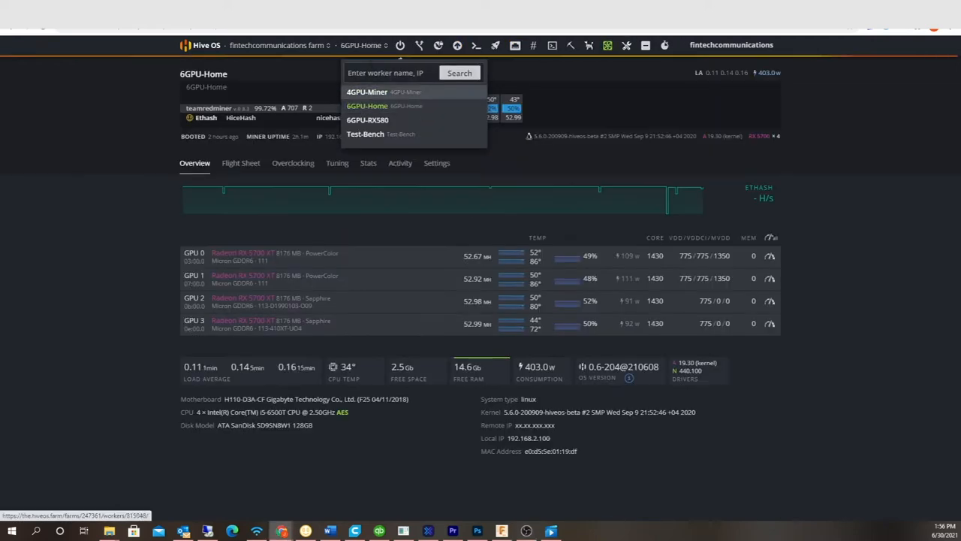
pyautogui.click(366, 120)
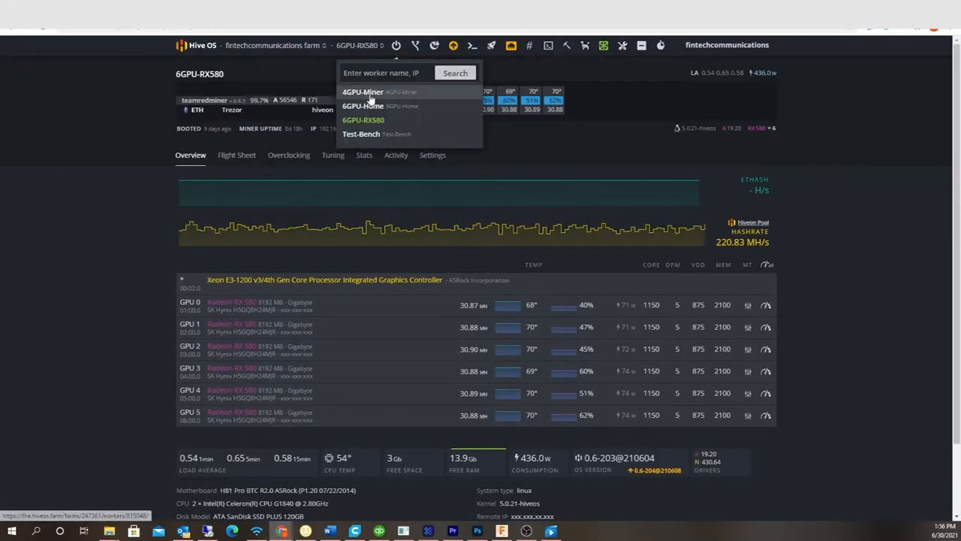
pyautogui.click(364, 92)
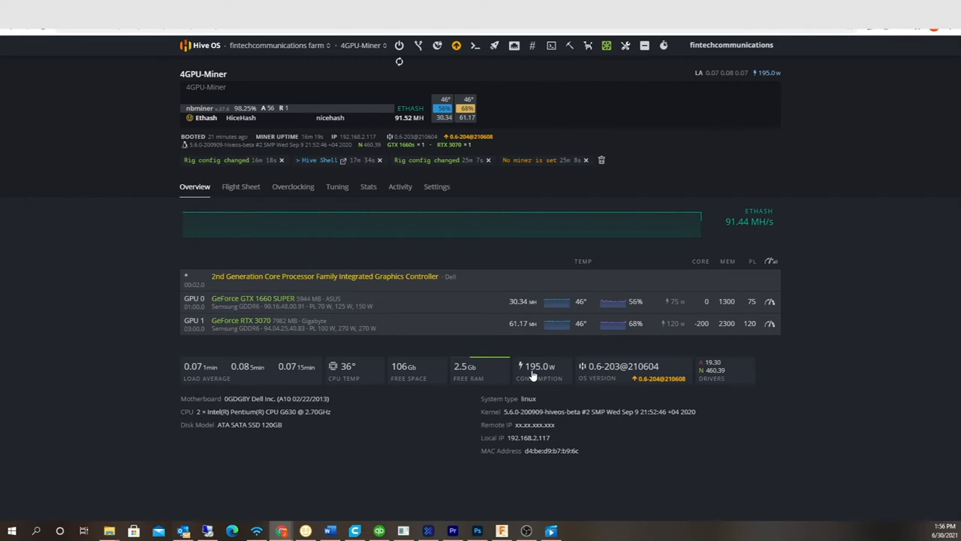
pyautogui.moveTo(408, 468)
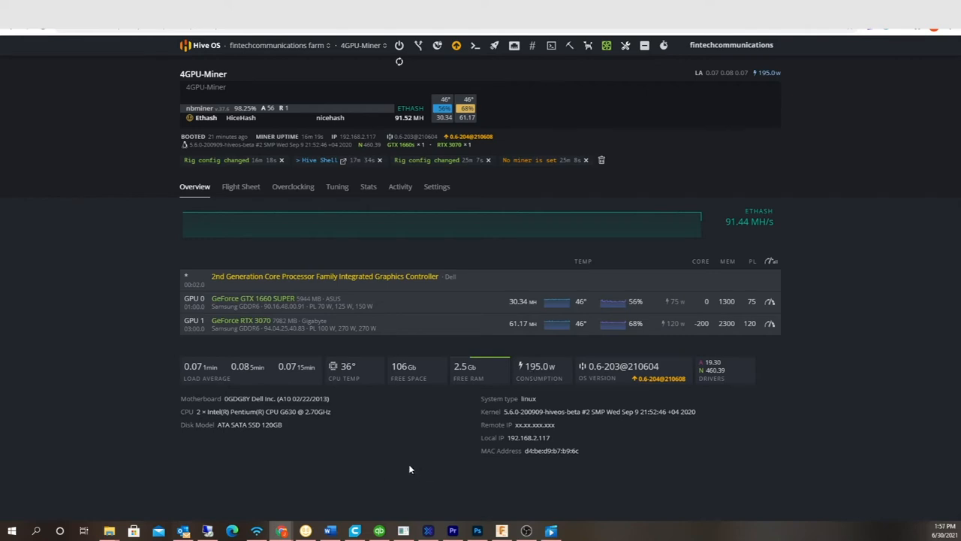
pyautogui.moveTo(409, 466)
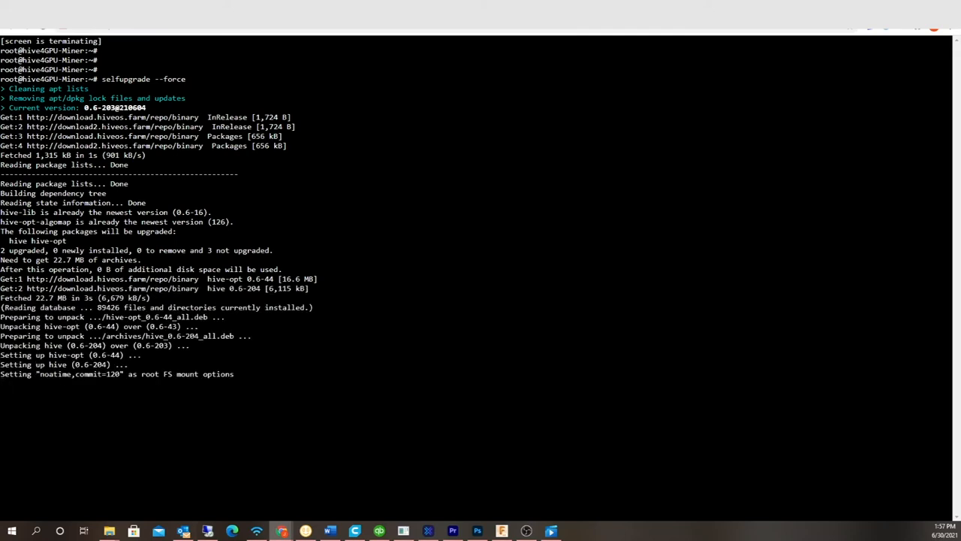
# Review the 0.6-204 changelog post listing core clock locking values.
pyautogui.scroll(-3)
pyautogui.write('nvidia-driver-update')
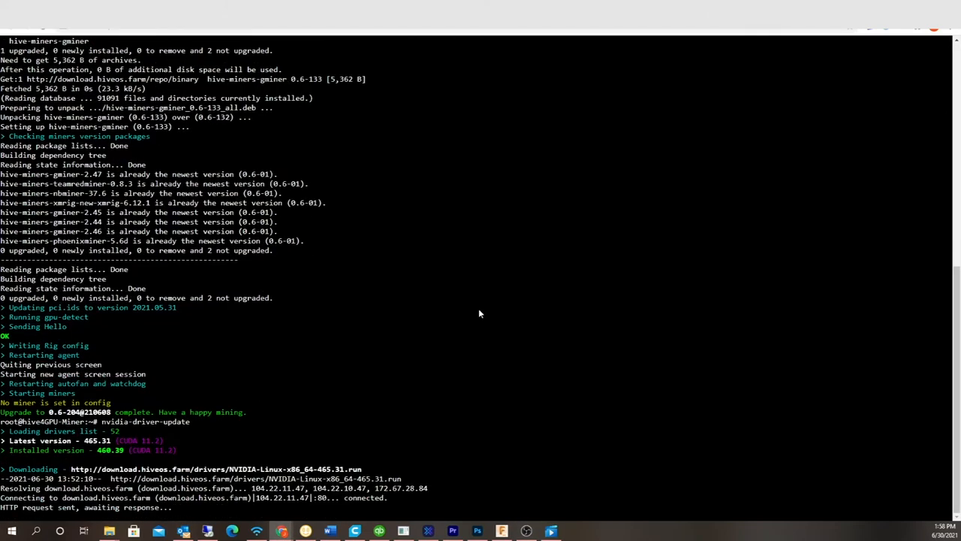
pyautogui.scroll(-3)
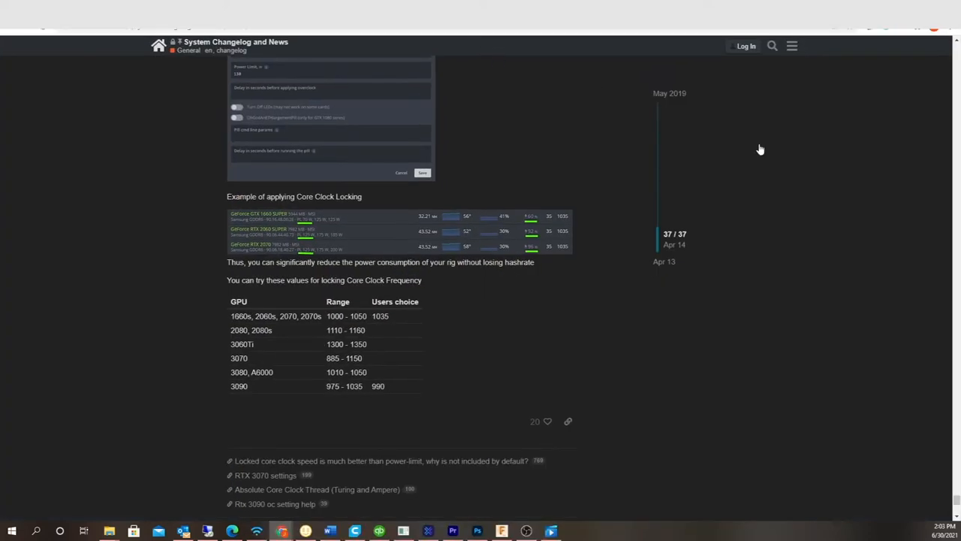
pyautogui.moveTo(370, 345)
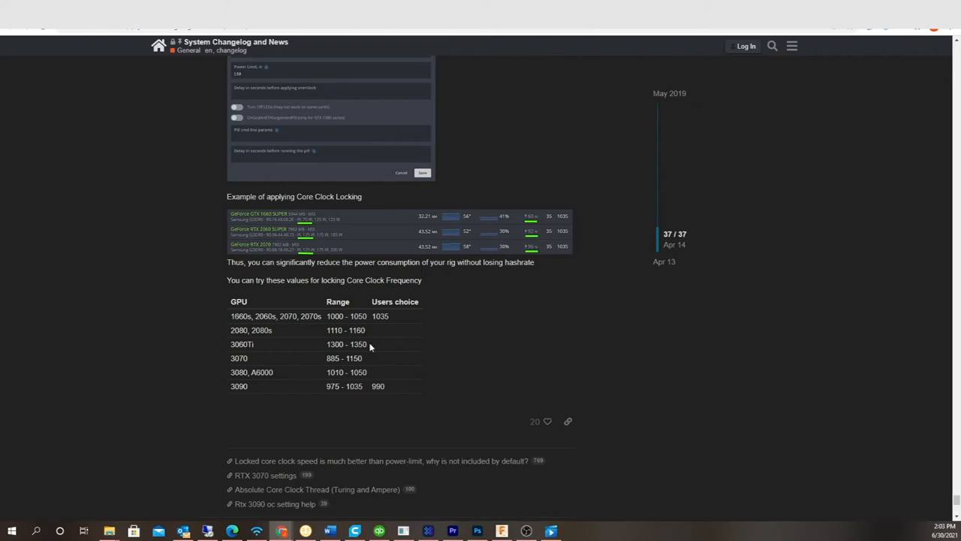
pyautogui.moveTo(372, 321)
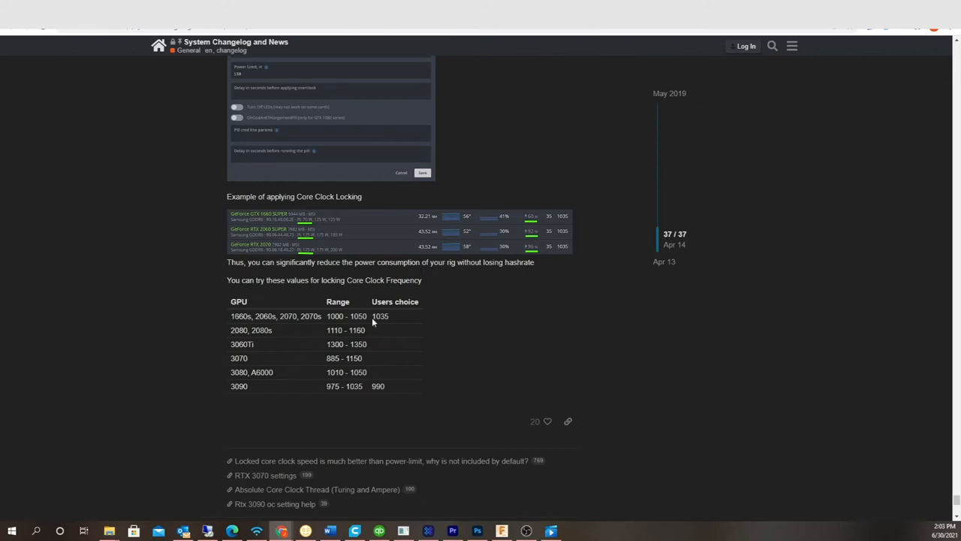
pyautogui.moveTo(313, 360)
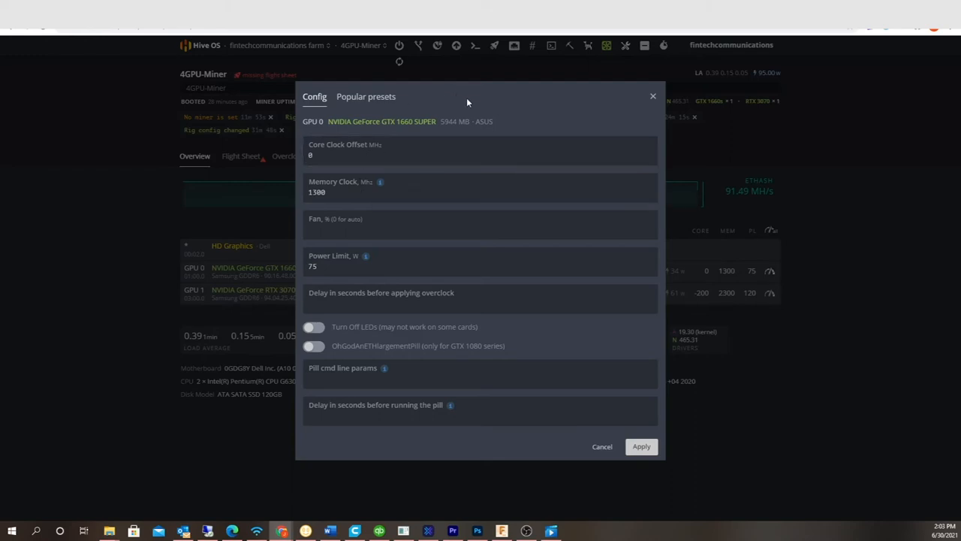
# Apply an absolute core clock of 1050 to GPU 0, the GTX 1660 SUPER.
pyautogui.click(481, 155)
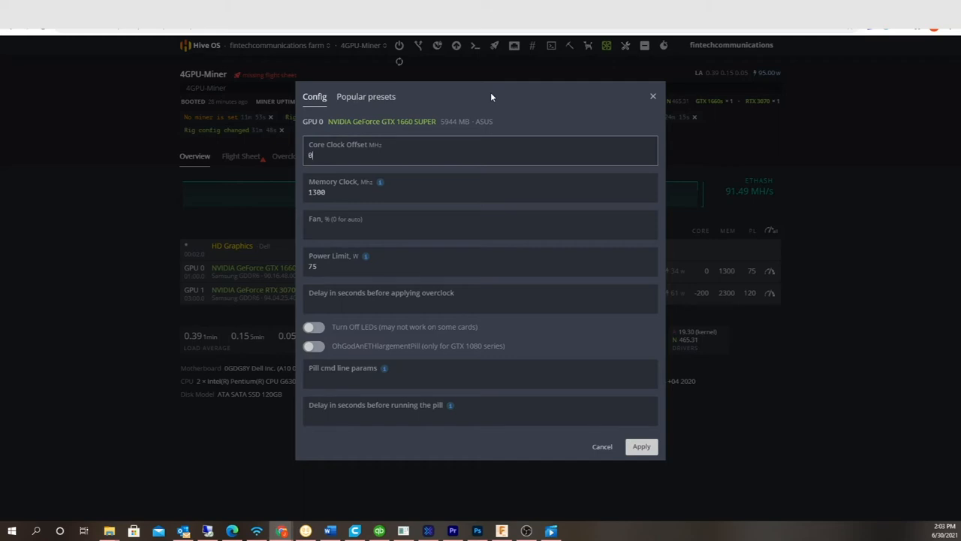
pyautogui.write('1050')
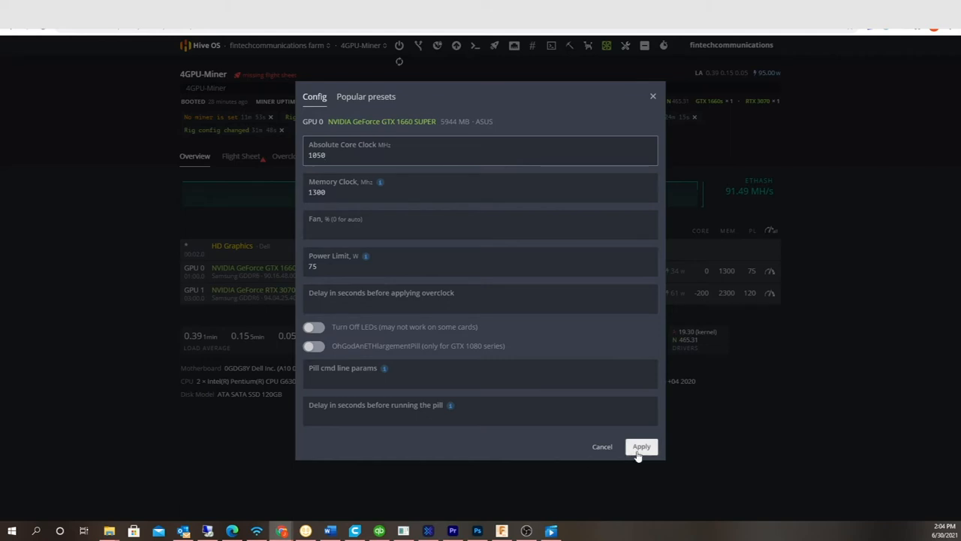
pyautogui.click(642, 446)
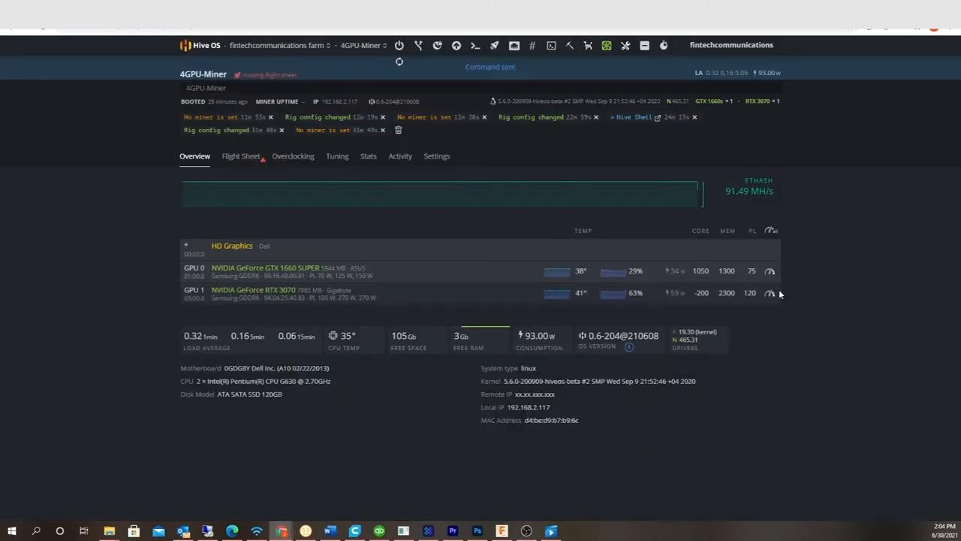
pyautogui.click(769, 293)
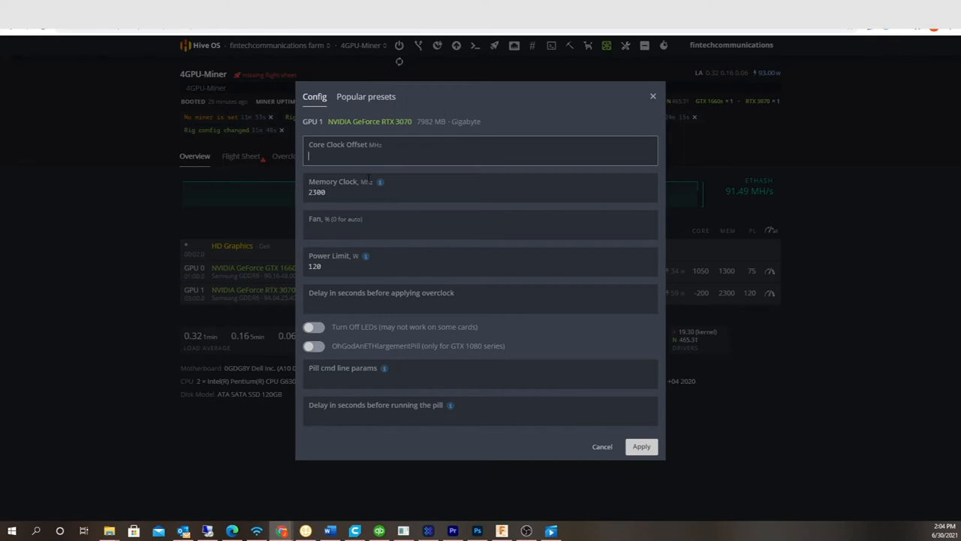
# Apply an absolute core clock of 1150 to GPU 1, the RTX 3070.
pyautogui.write('1150')
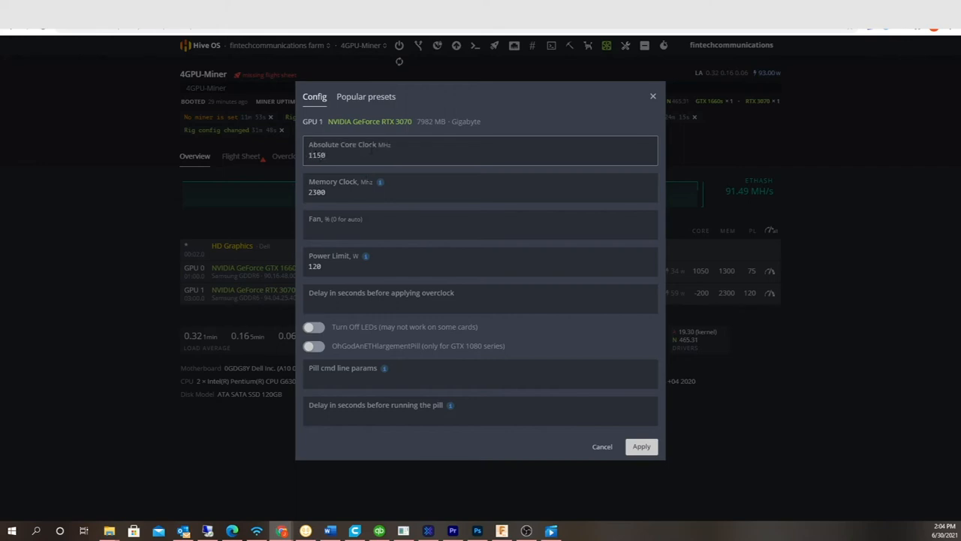
pyautogui.click(641, 446)
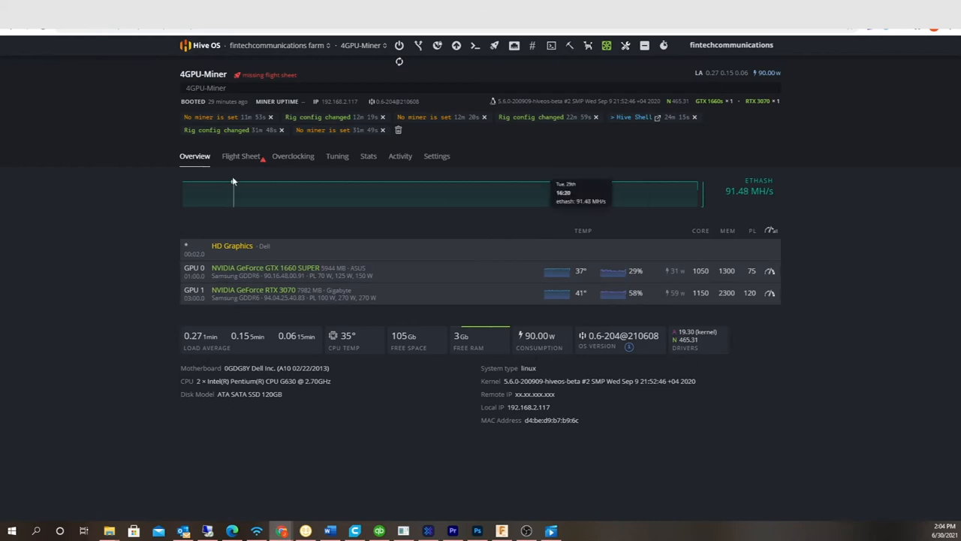
pyautogui.click(241, 155)
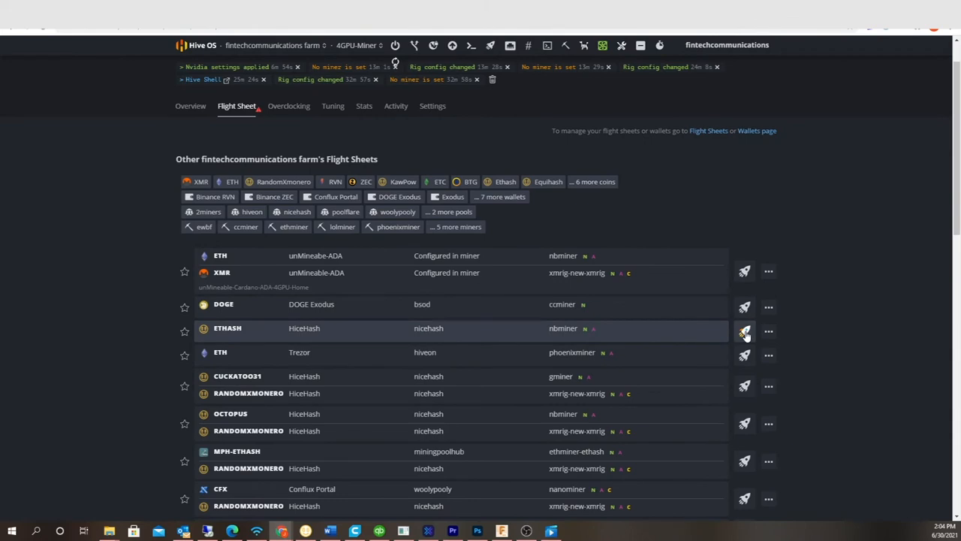
# Launch the ETHASH NiceHash nbminer flight sheet on the rig.
pyautogui.click(745, 332)
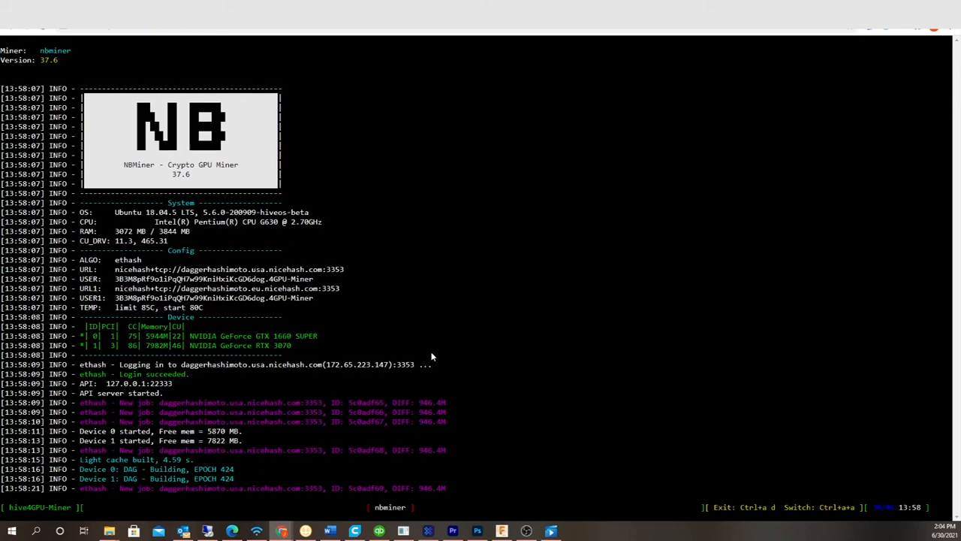
# Check the rig's flight sheet page and bring up nbminer's live log output.
pyautogui.scroll(-3)
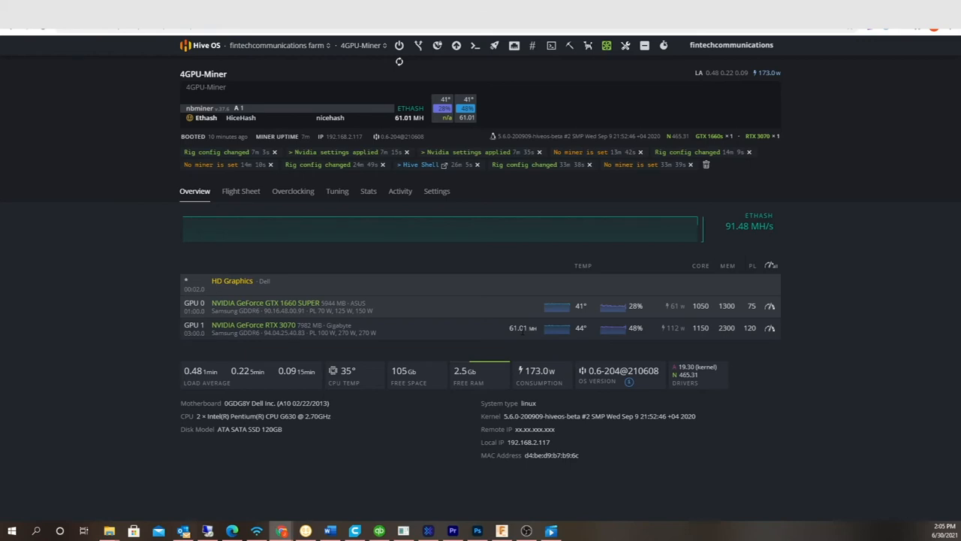
pyautogui.click(237, 191)
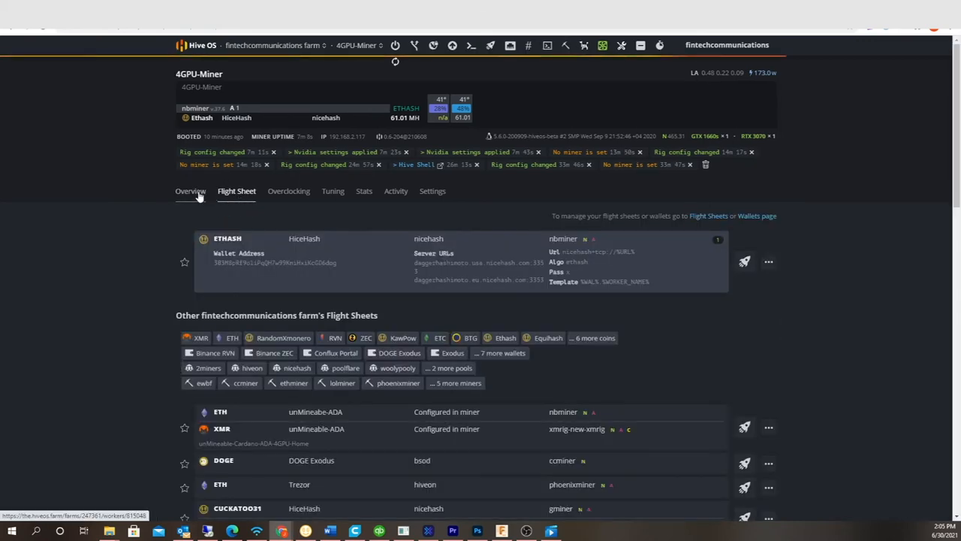
pyautogui.click(189, 191)
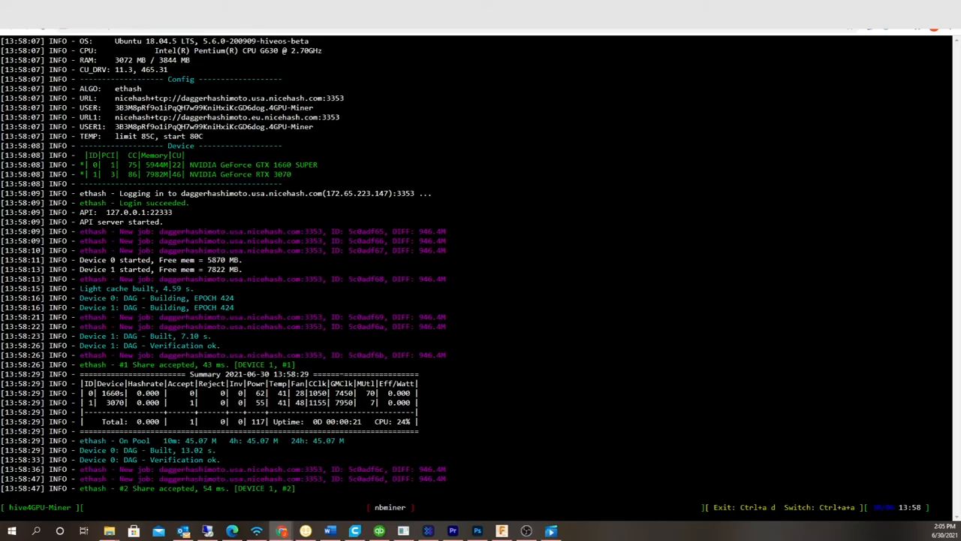
# Scroll through the nbminer log to the accepted shares and ~91.38 MH/s total.
pyautogui.scroll(-3)
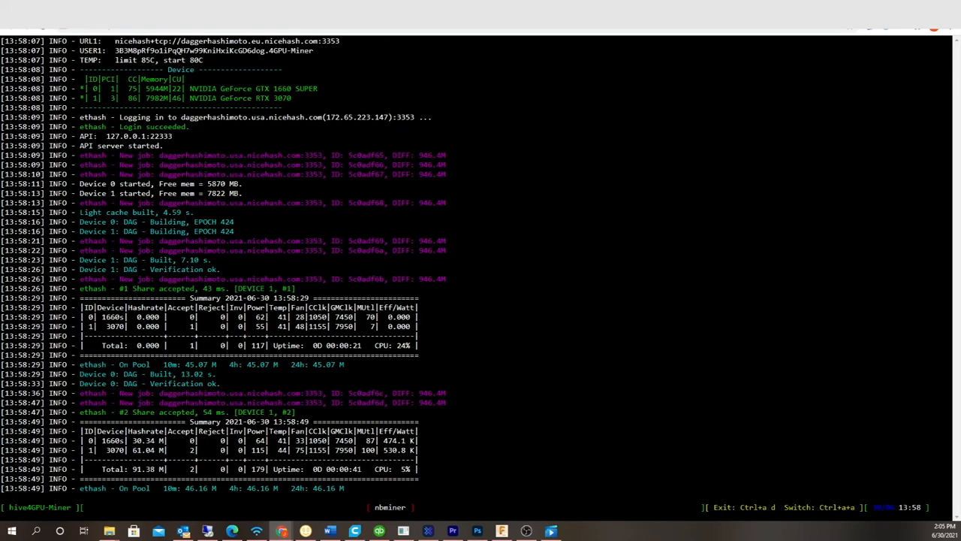
pyautogui.scroll(-3)
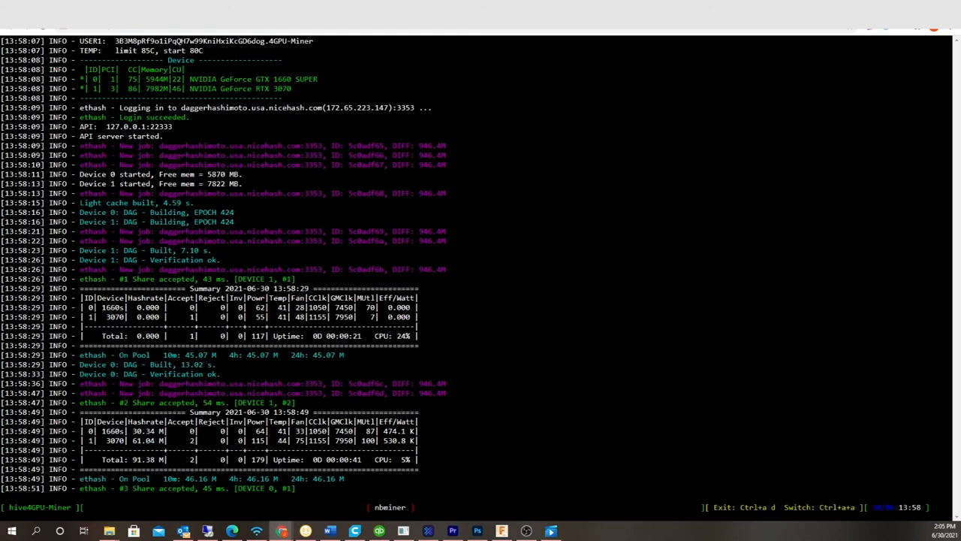
pyautogui.scroll(-3)
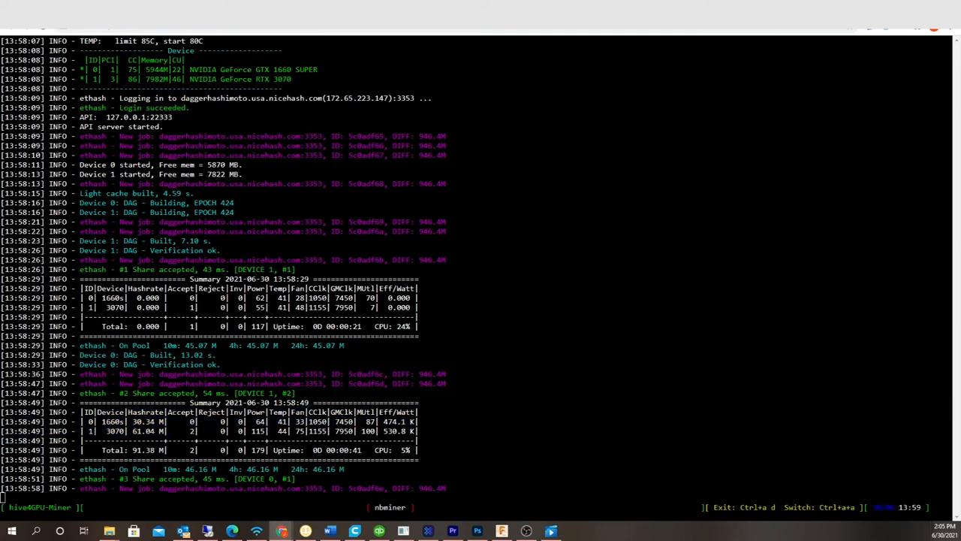
pyautogui.scroll(-3)
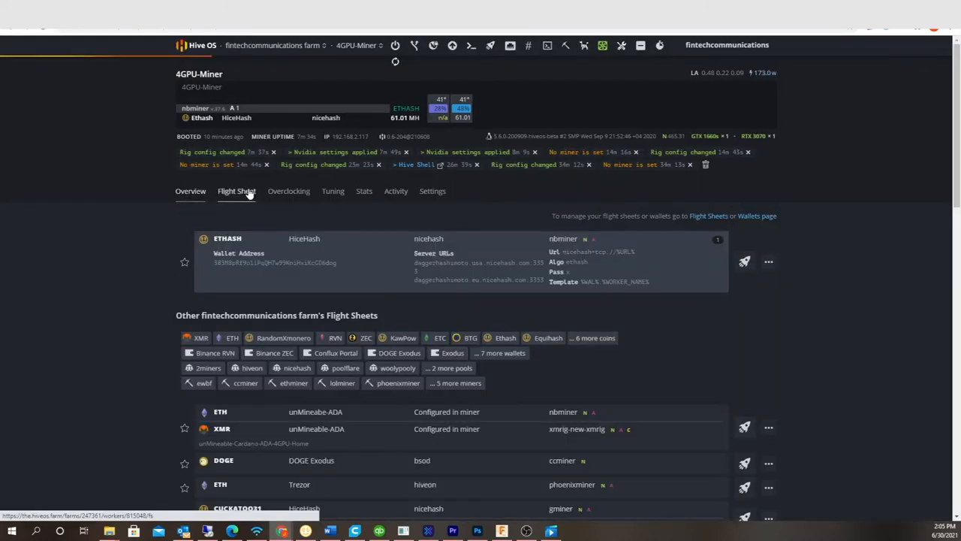
# Return to the rig overview showing 91.43 MH/s at clocks 1050/1150 and 178 W.
pyautogui.click(196, 191)
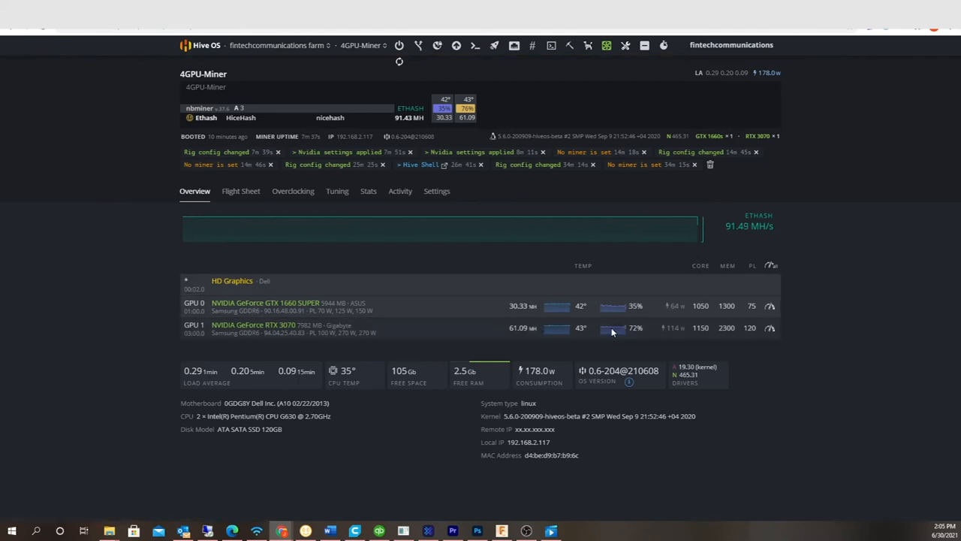
pyautogui.moveTo(699, 345)
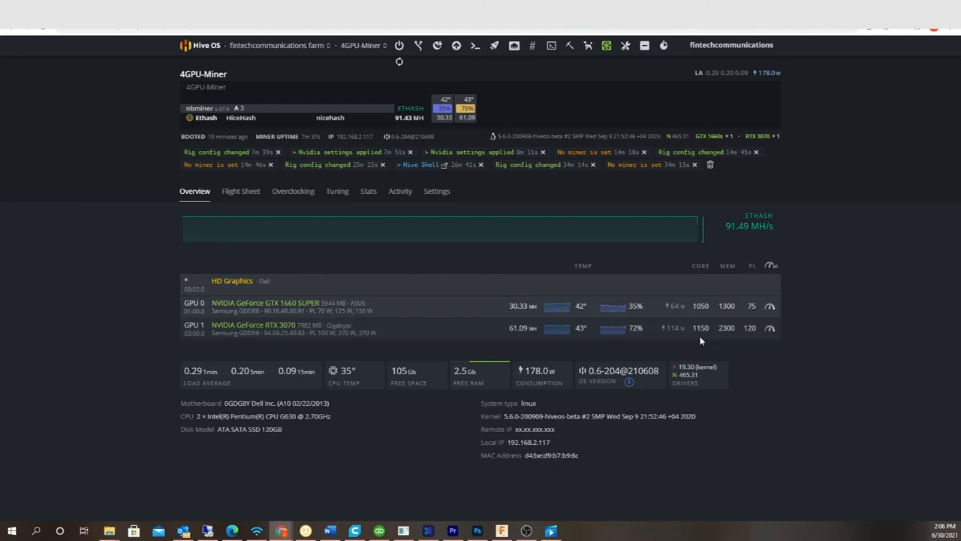
pyautogui.moveTo(682, 338)
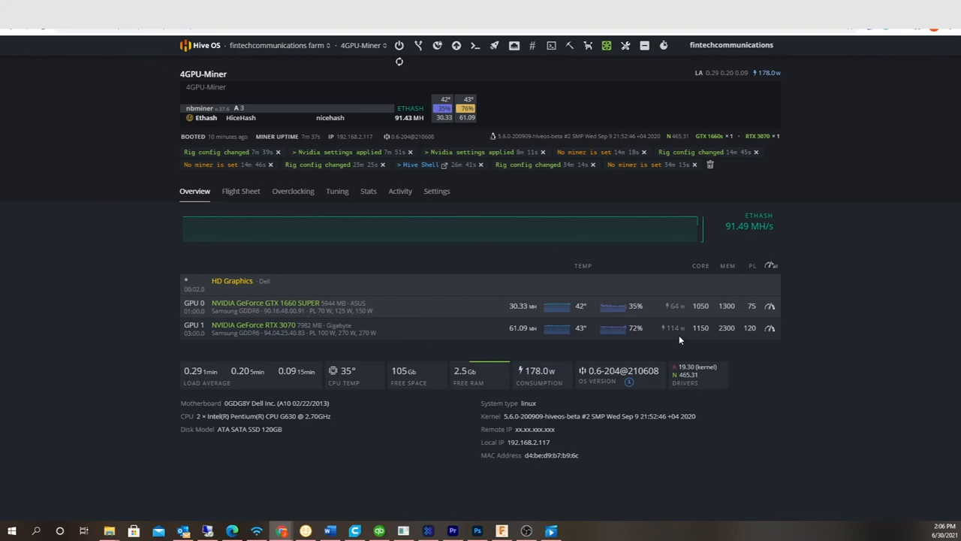
pyautogui.moveTo(733, 381)
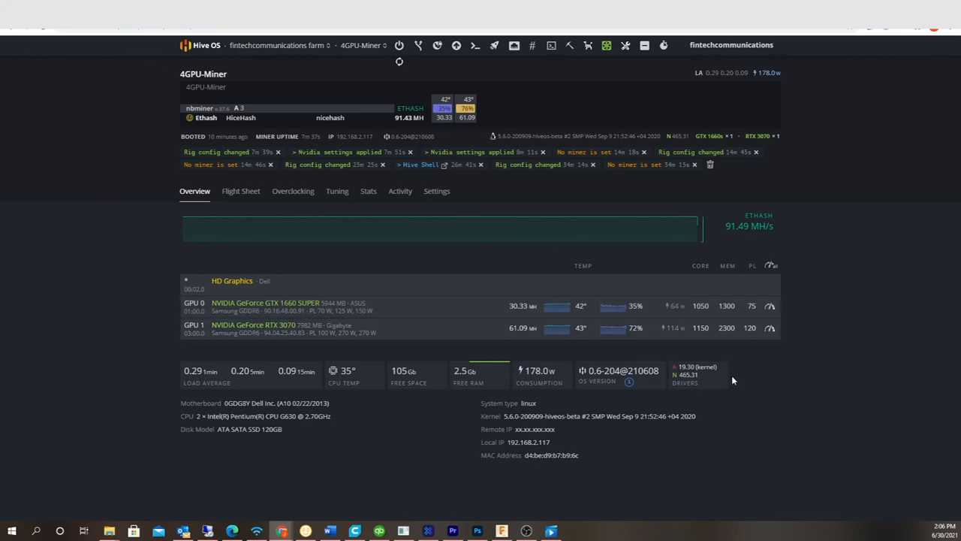
pyautogui.moveTo(815, 485)
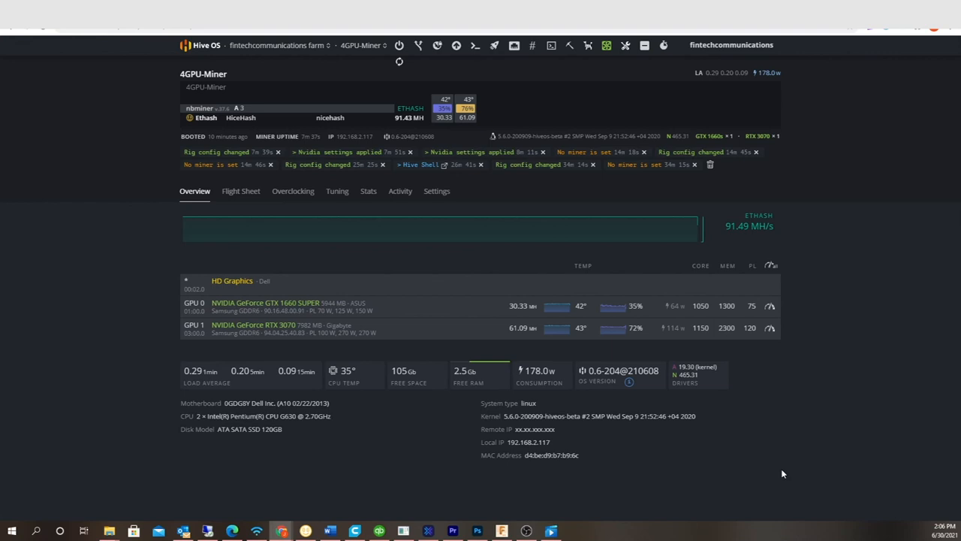
pyautogui.moveTo(778, 474)
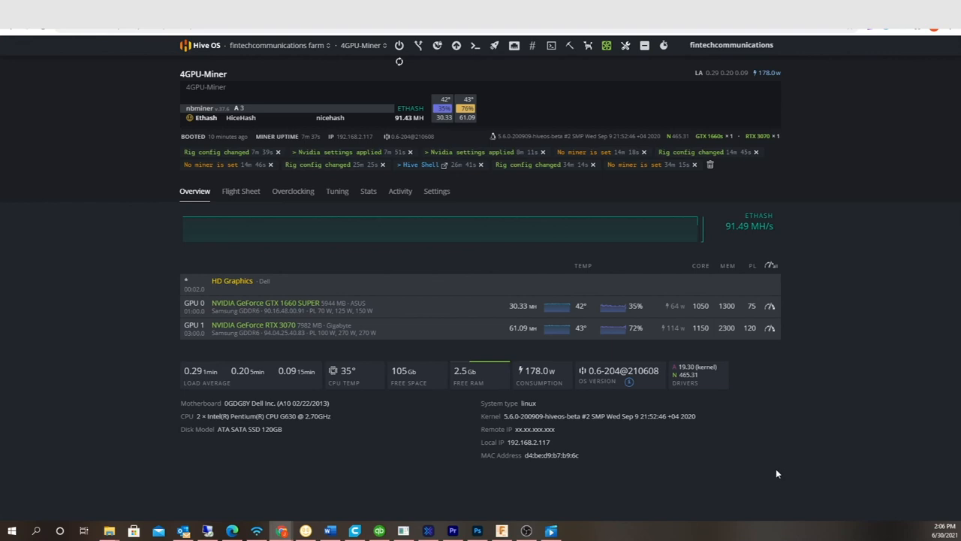
pyautogui.moveTo(775, 439)
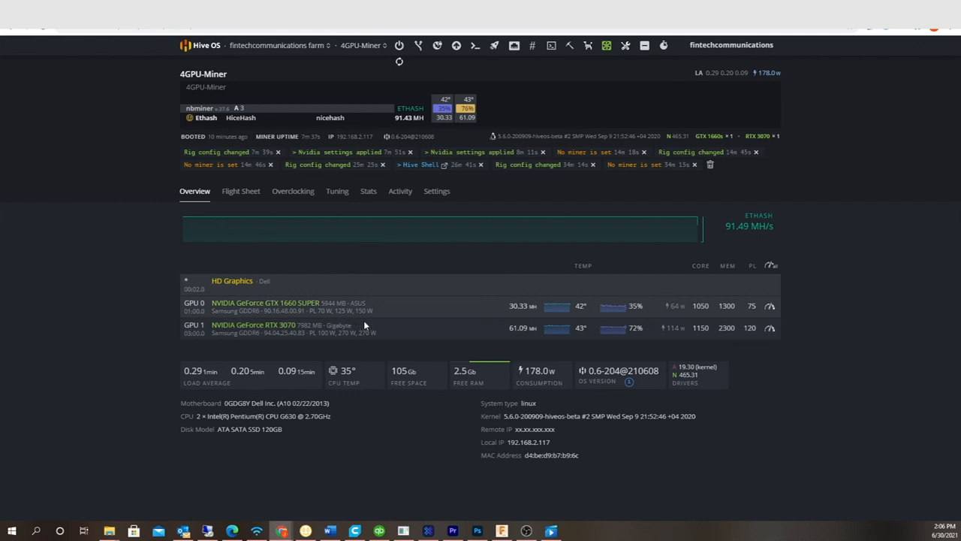
pyautogui.moveTo(859, 398)
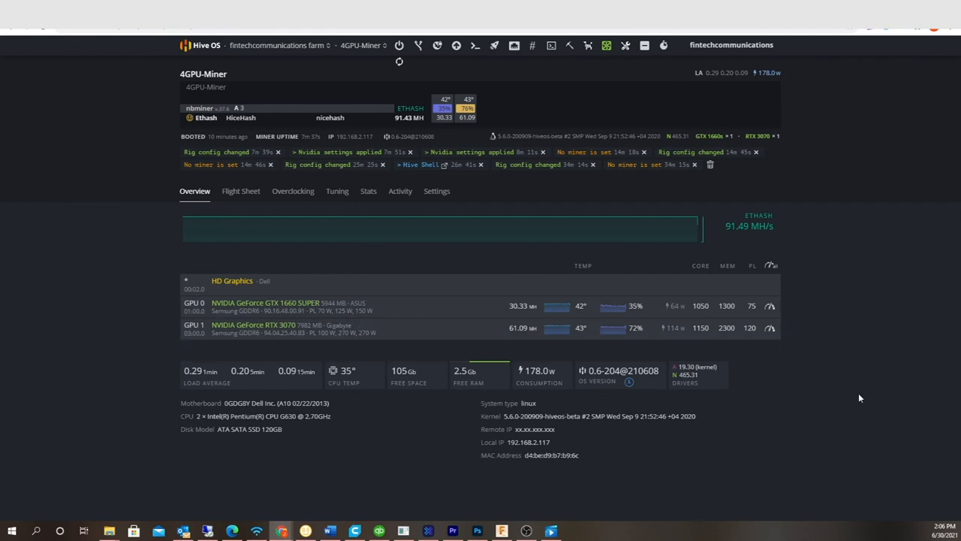
pyautogui.moveTo(859, 394)
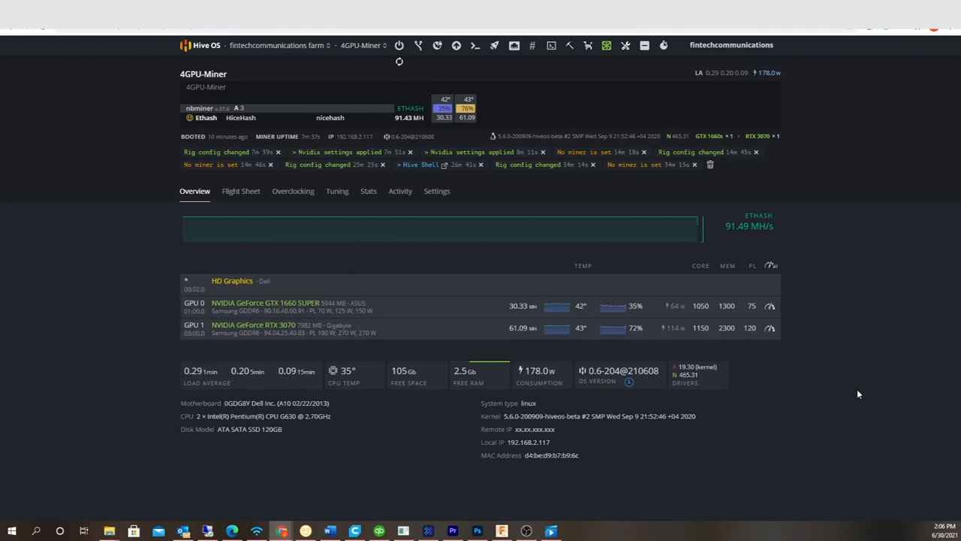
pyautogui.moveTo(730, 293)
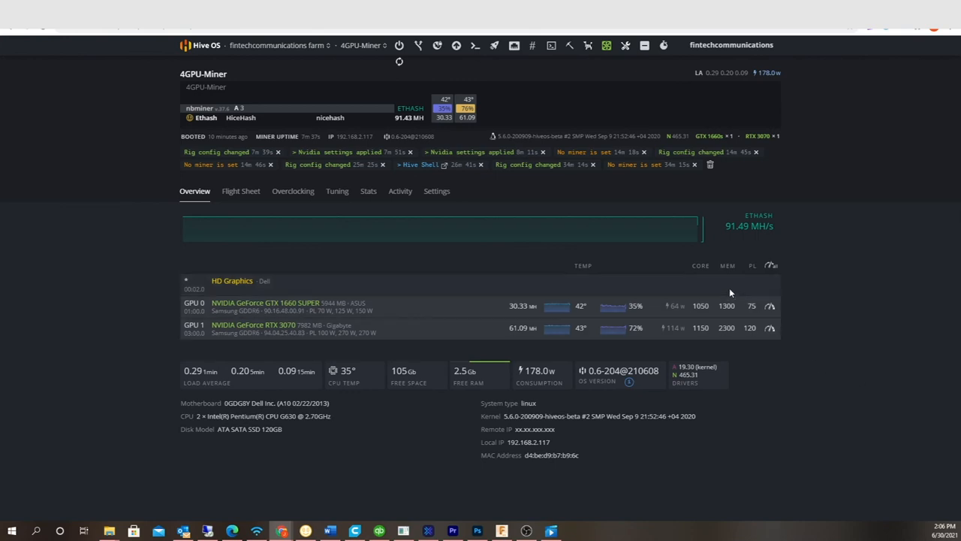